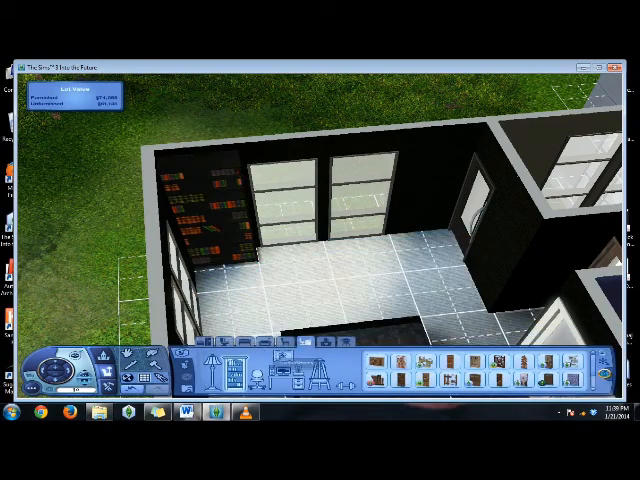
Select the bedroom bed with the Create-a-Style paintbrush to open its pattern and colour panel.
{"action": "left_click", "coordinate": [330, 260]}
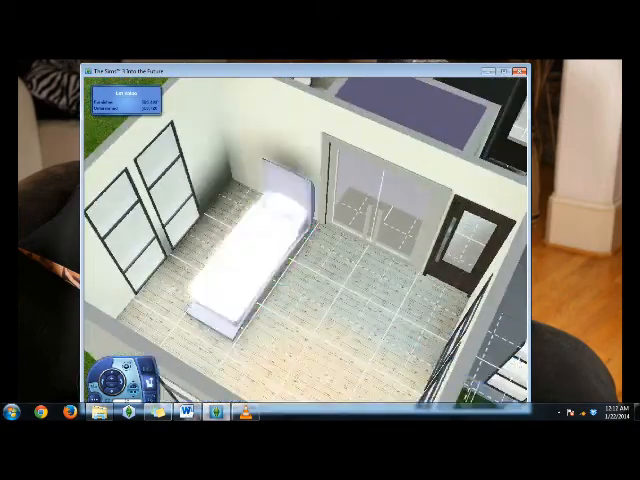
{"action": "left_click", "coordinate": [245, 250]}
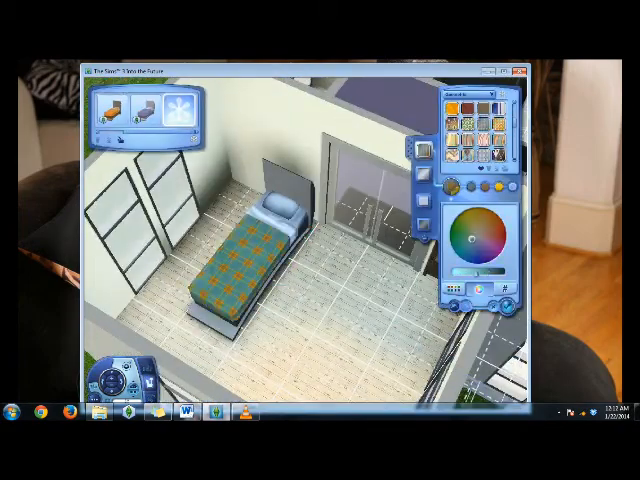